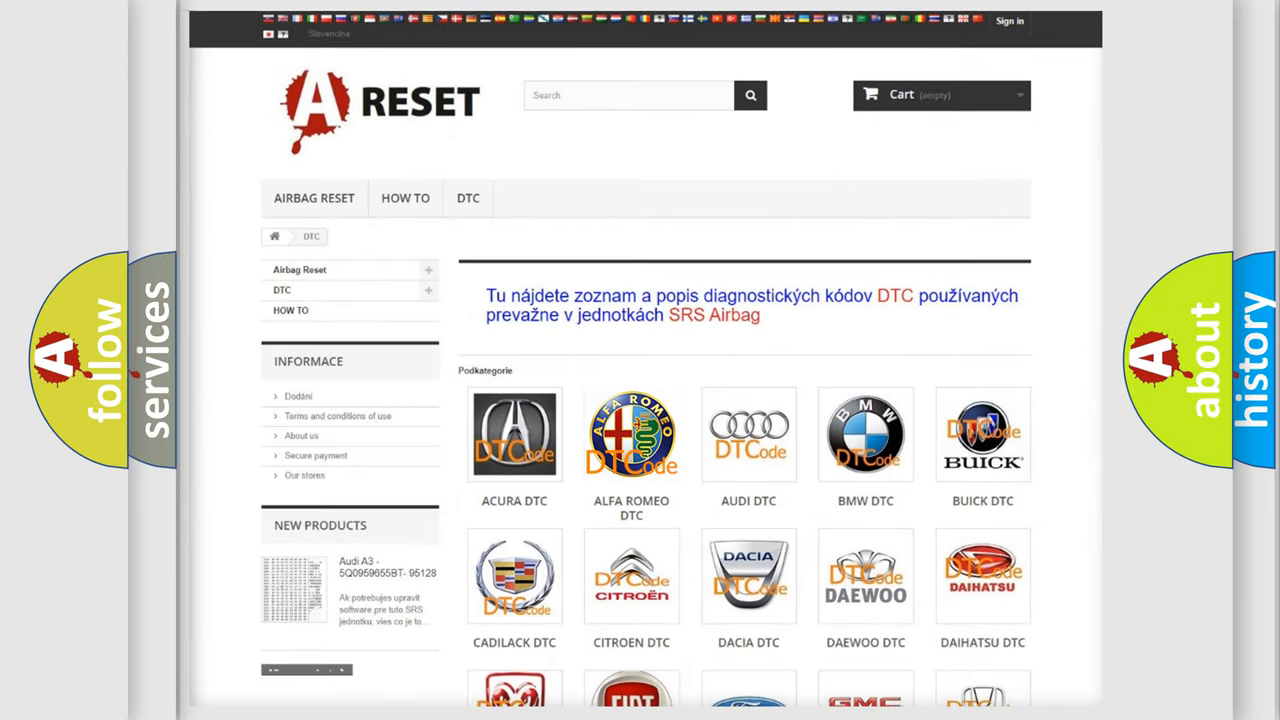
Step: Open the Alfa Romeo DTC page and scroll through its airbag trouble code list and back up
click(631, 434)
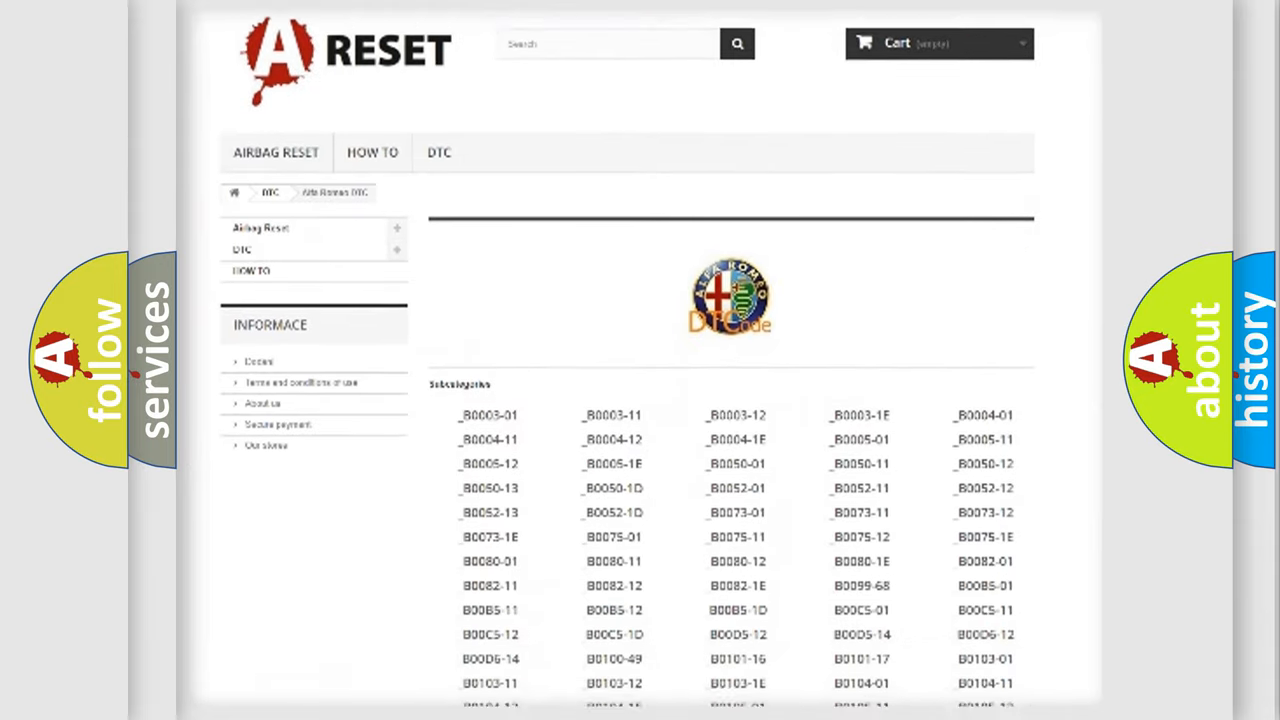
scroll(down, 3)
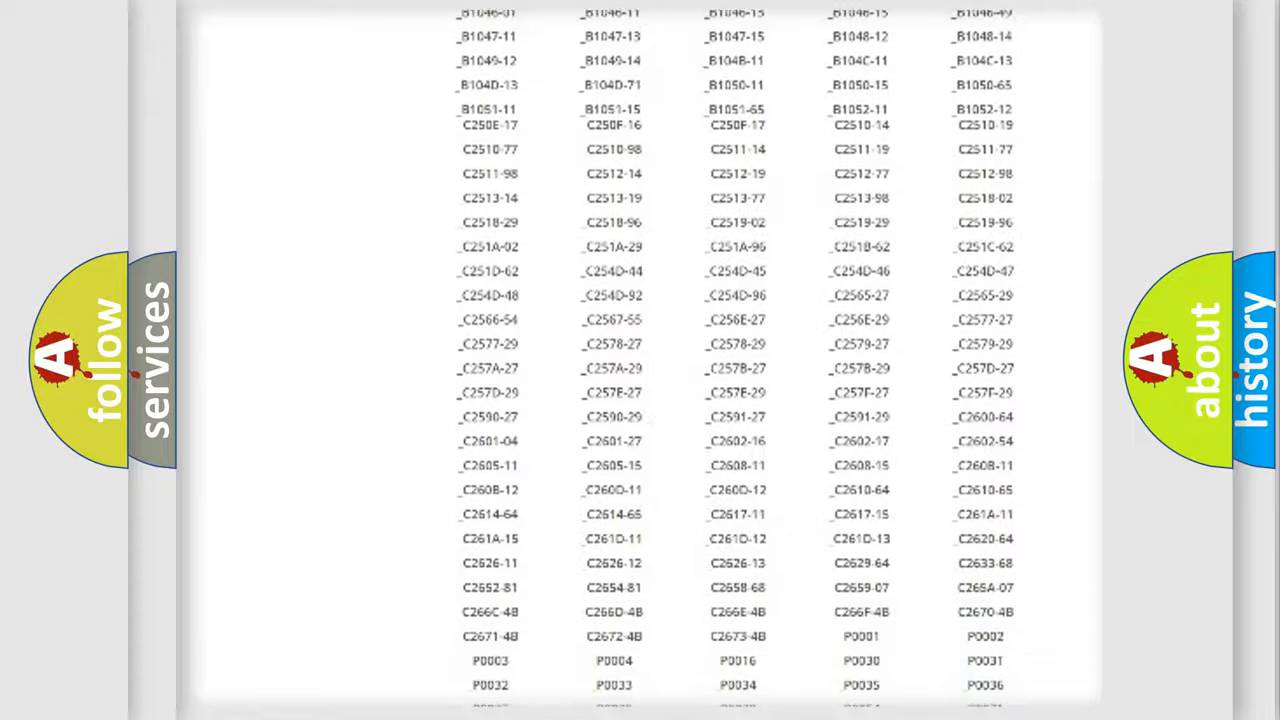
scroll(up, 3)
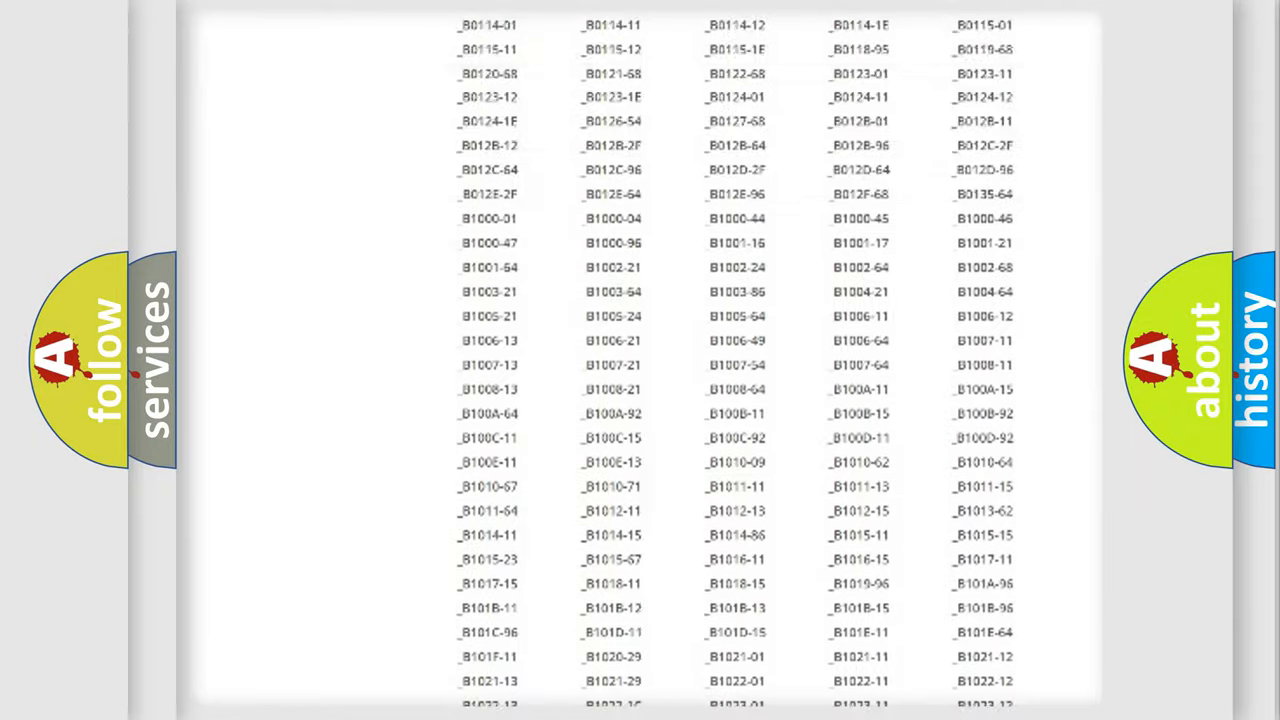
scroll(up, 3)
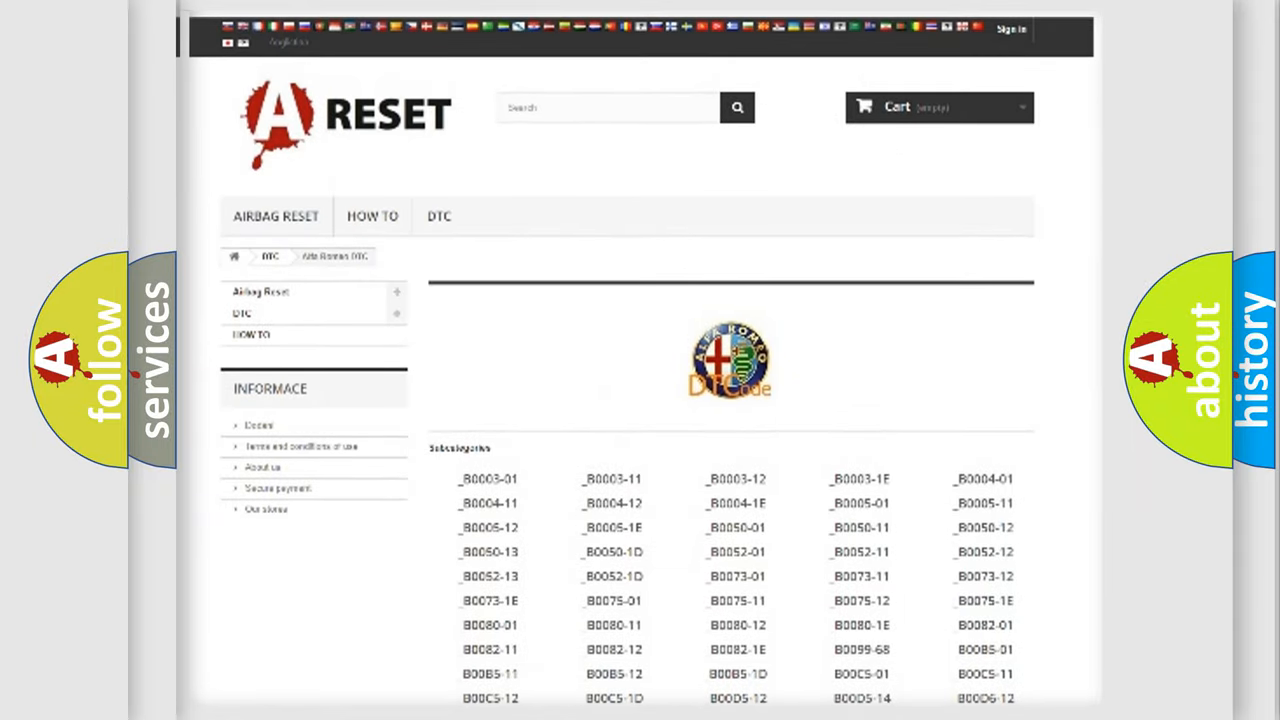